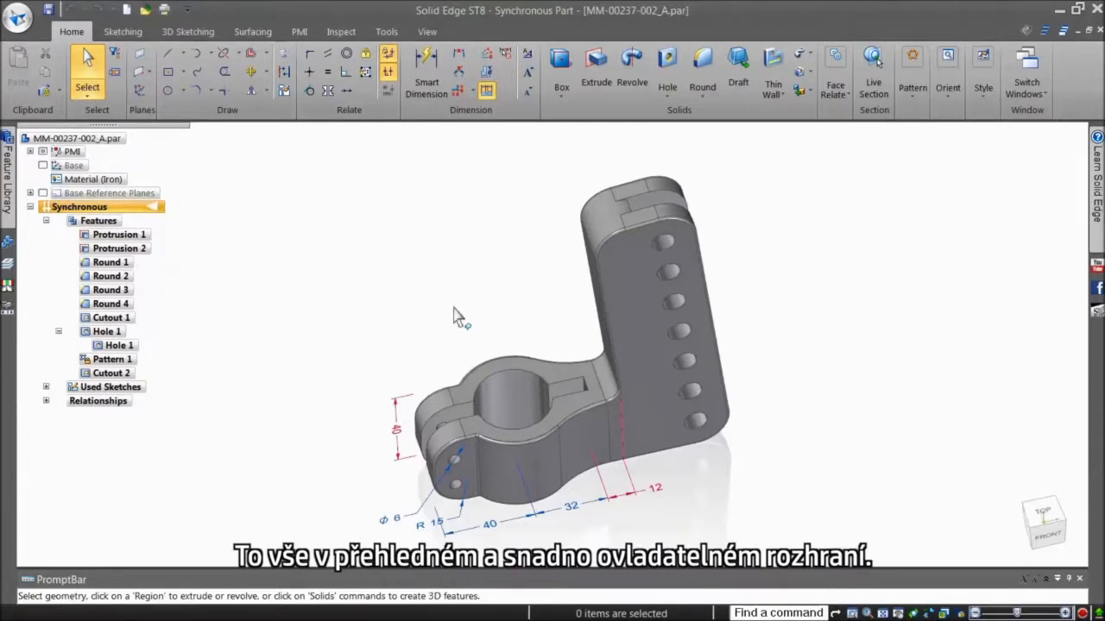
mouse_move(17, 16)
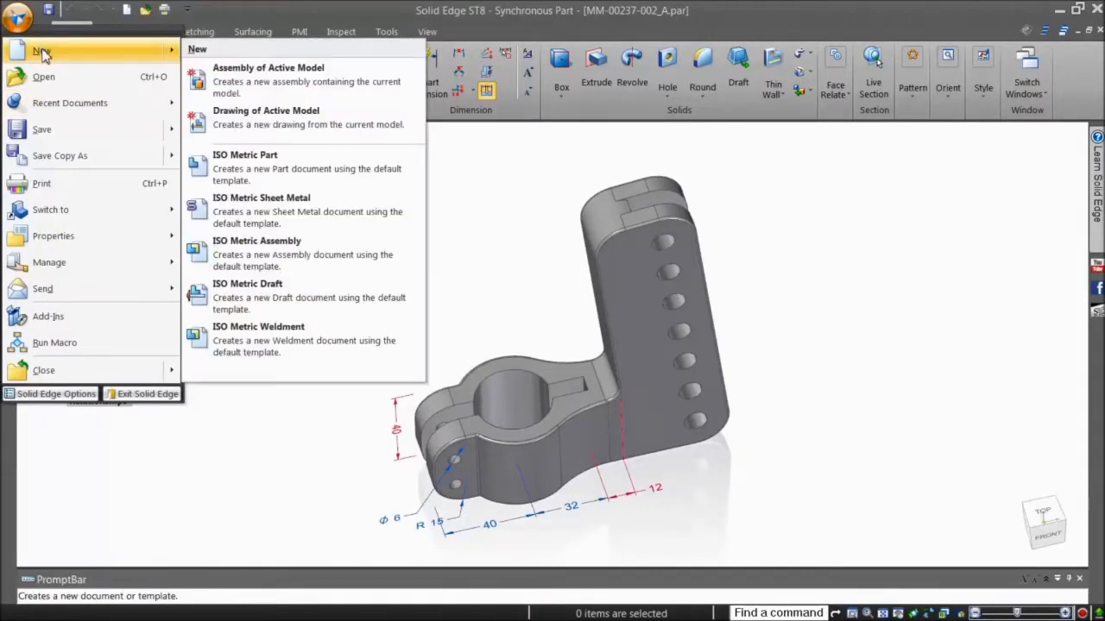
mouse_move(307, 132)
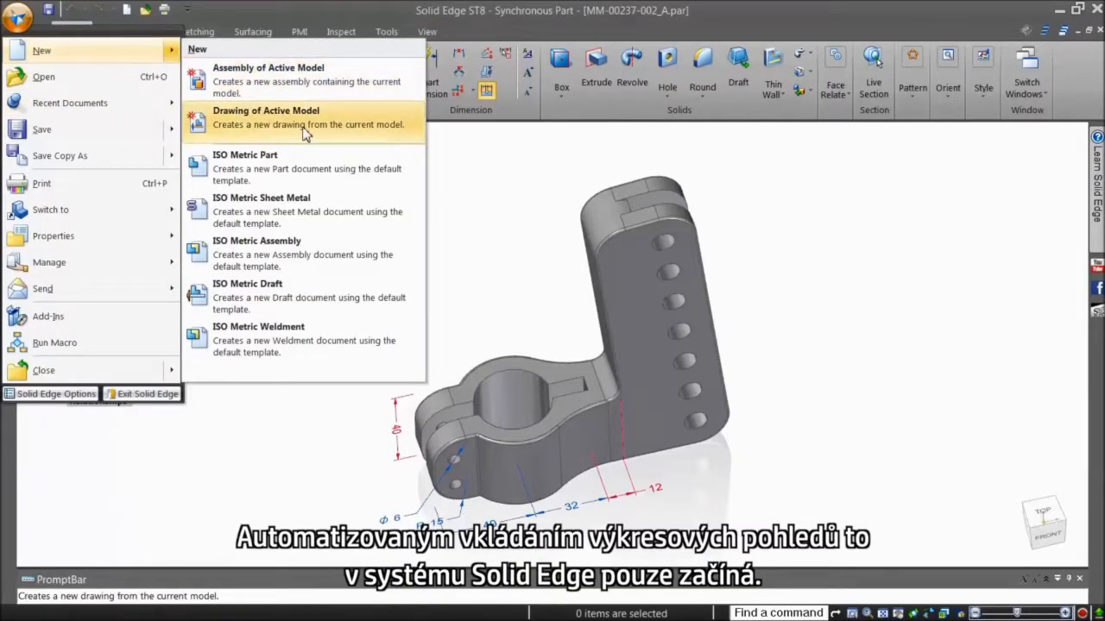
Create a new draft drawing of the active bracket part model with its standard views
left_click(307, 124)
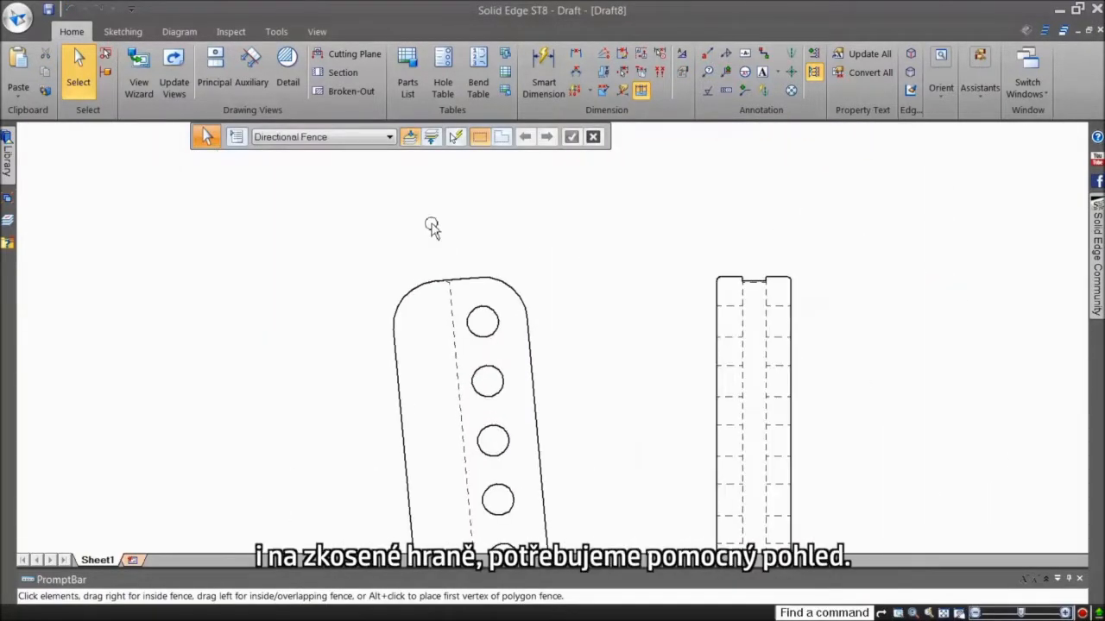
Add auxiliary View A above the part, turn off Maintain Alignment and move it aside
left_click(252, 69)
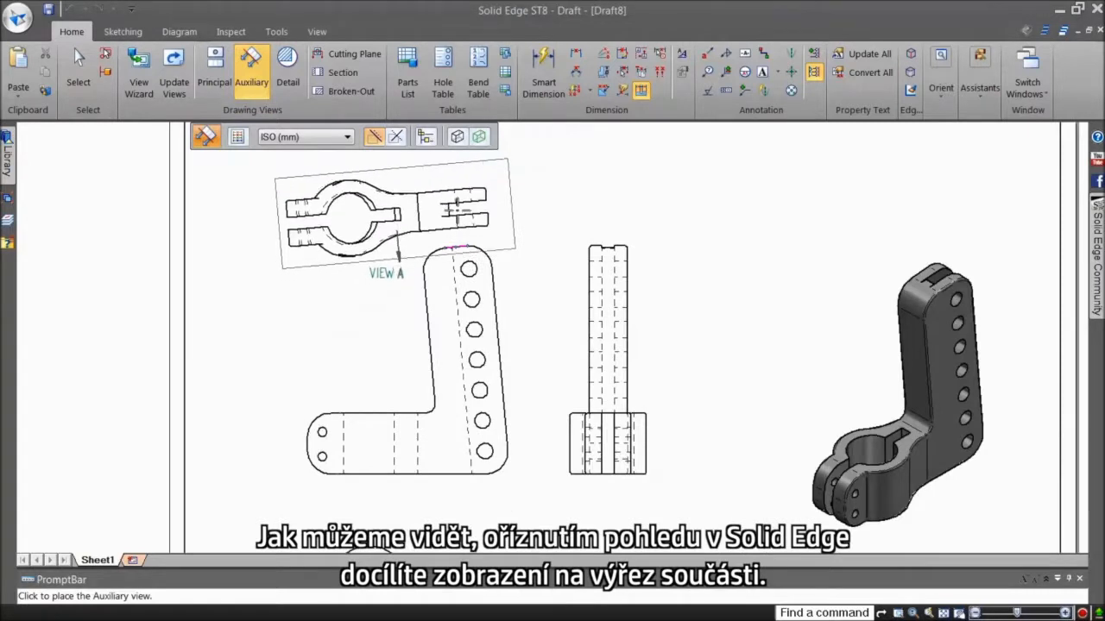
left_click(387, 207)
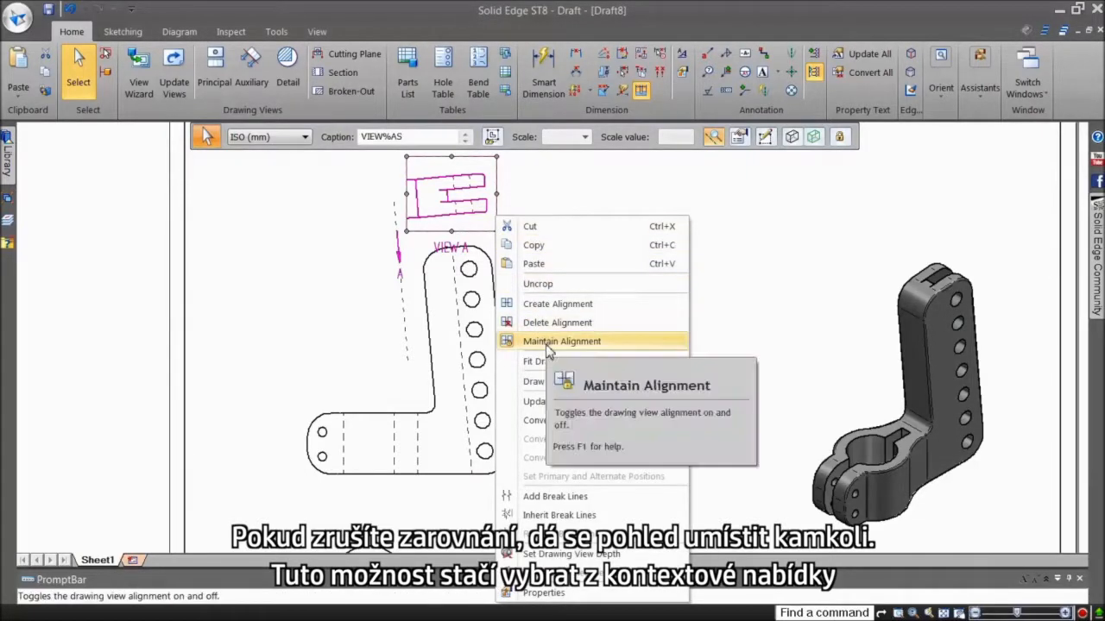
left_click(559, 342)
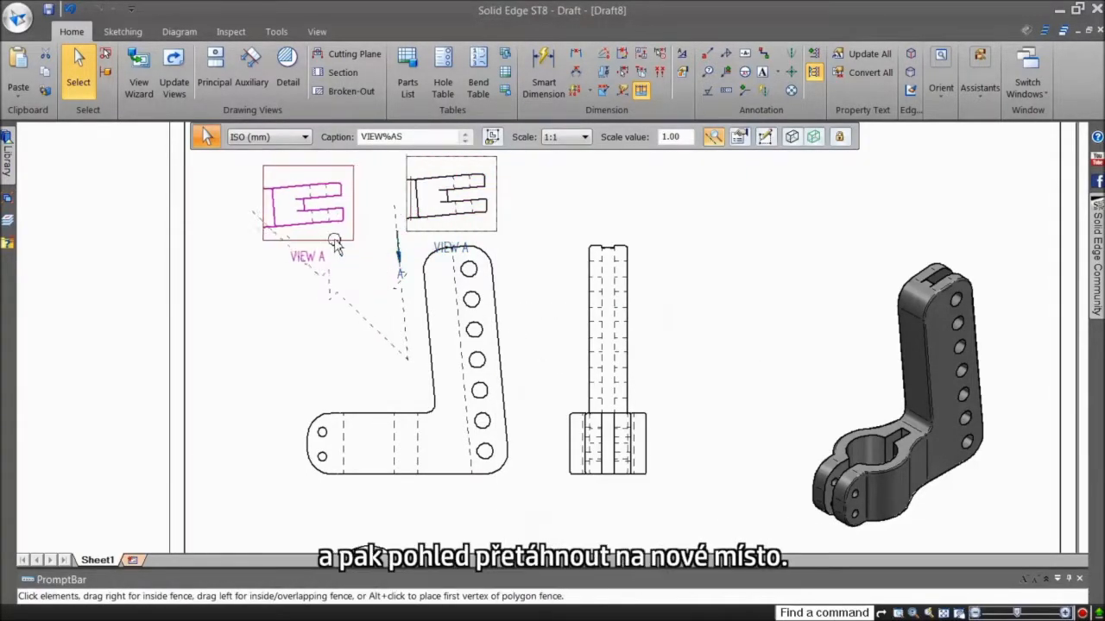
right_click(335, 245)
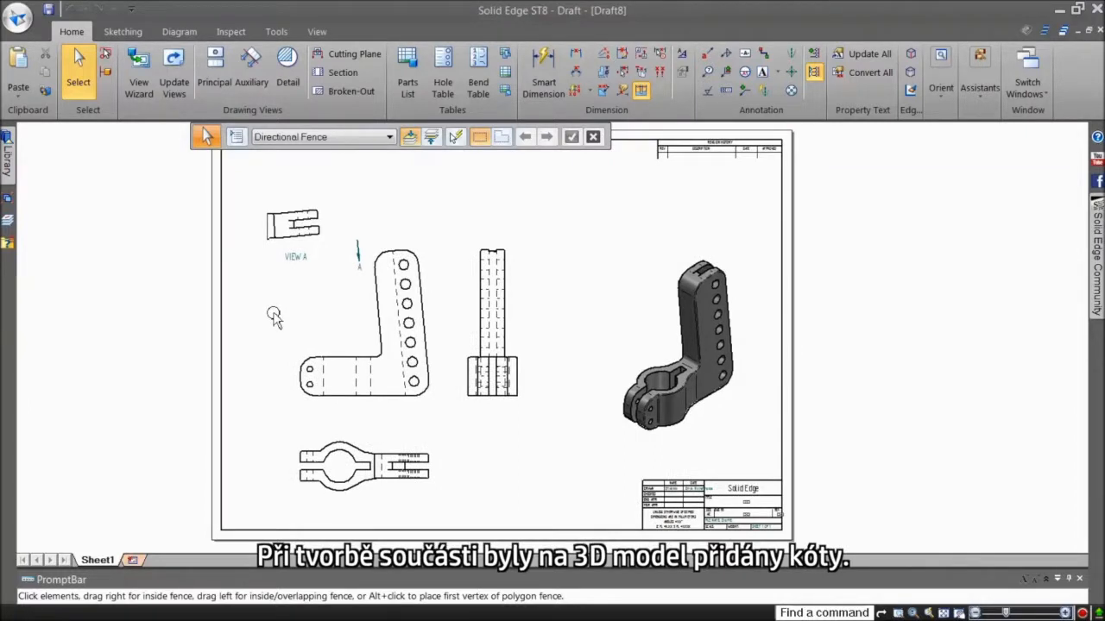
mouse_move(556, 197)
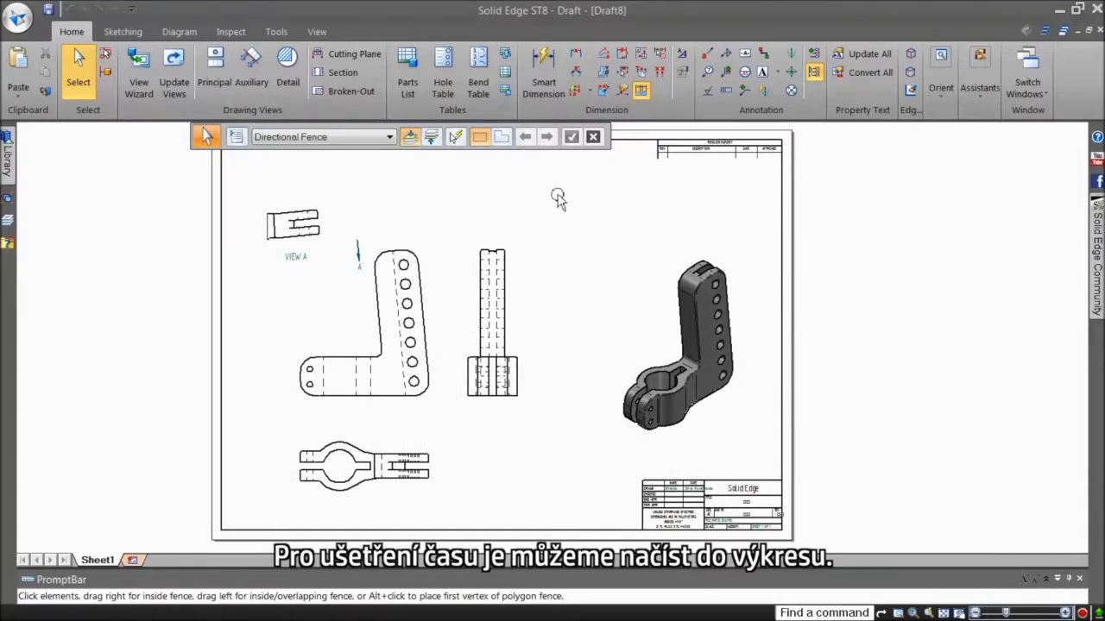
mouse_move(618, 93)
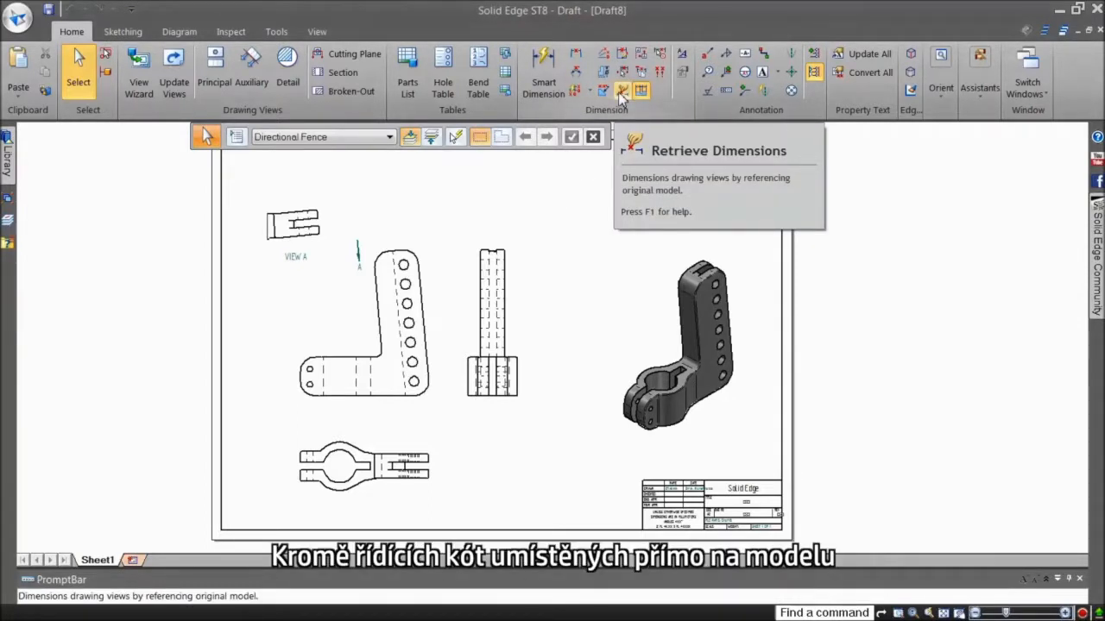
Retrieve the model's dimensions into the front and section drawing views
left_click(618, 90)
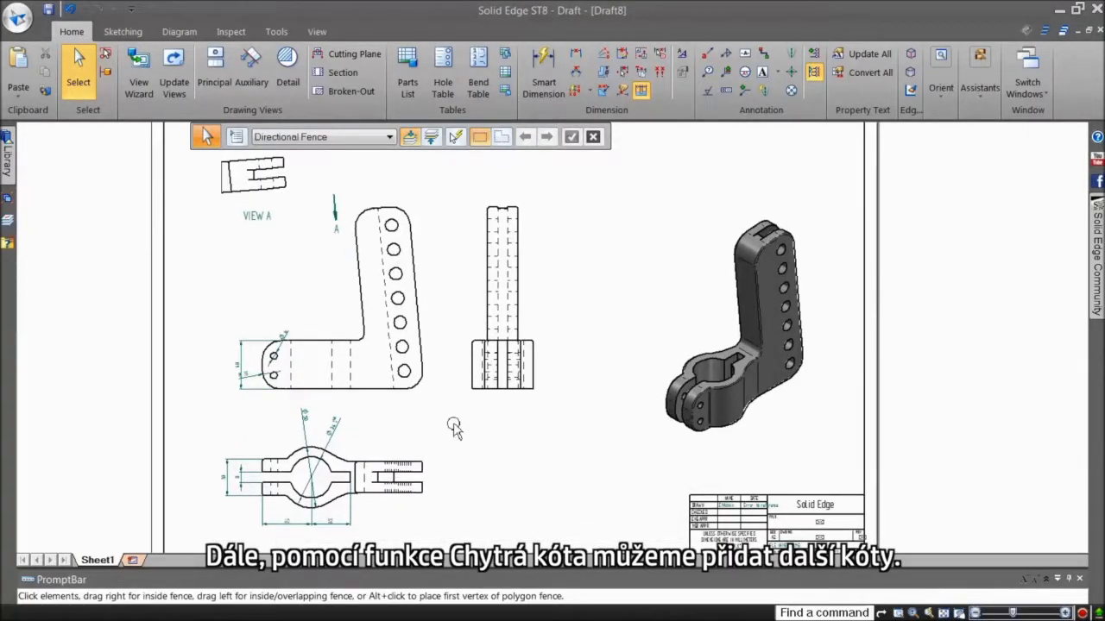
Add and adjust dimensions, reshaping a hole dimension and setting options on the 8 slot width
right_click(452, 428)
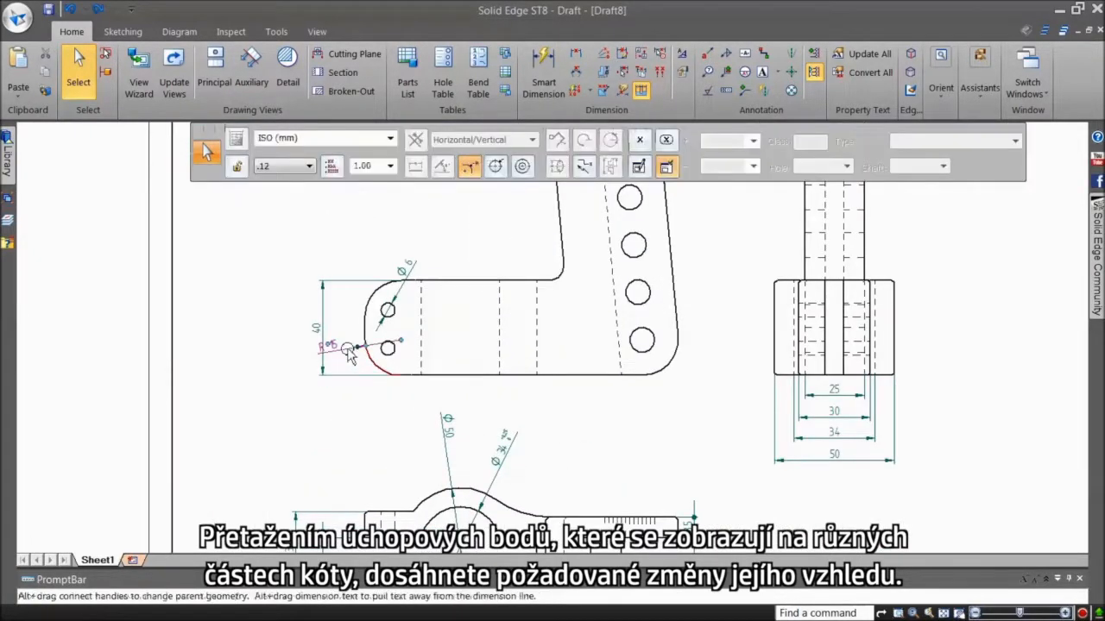
left_click_drag(332, 345, 332, 406)
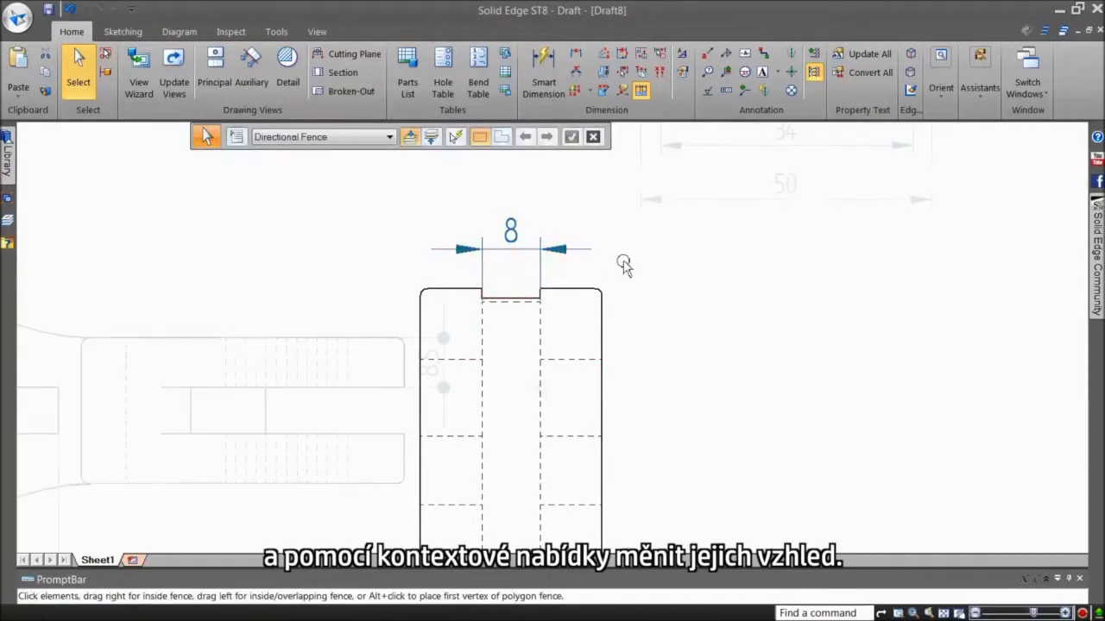
right_click(420, 361)
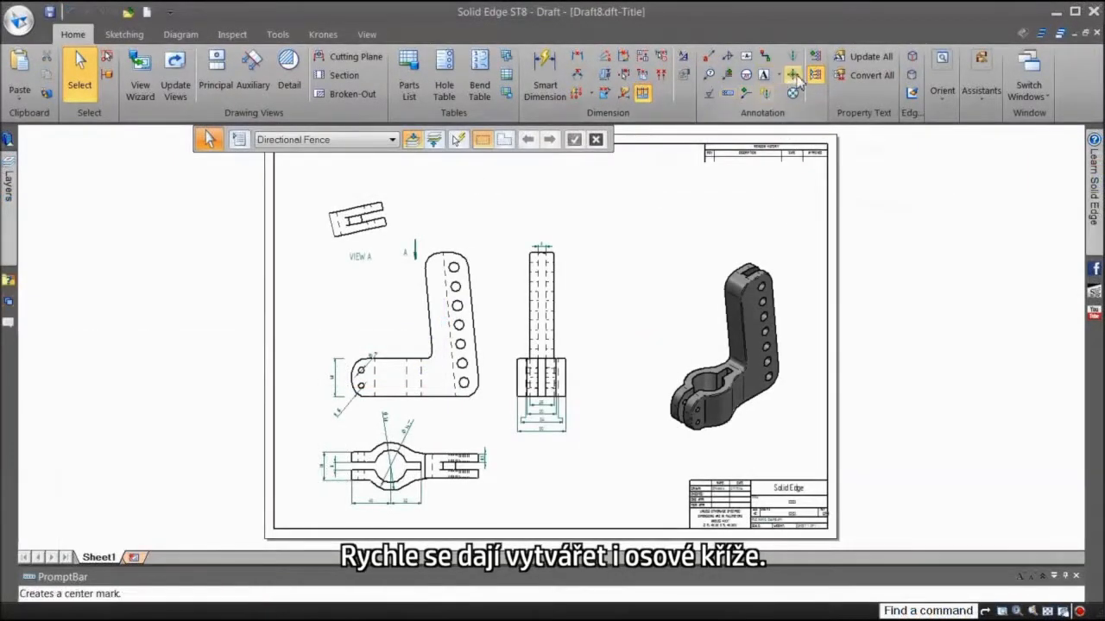
Add centre marks to the holes and copy one TYP diameter's style onto the other hole dimensions
left_click(790, 73)
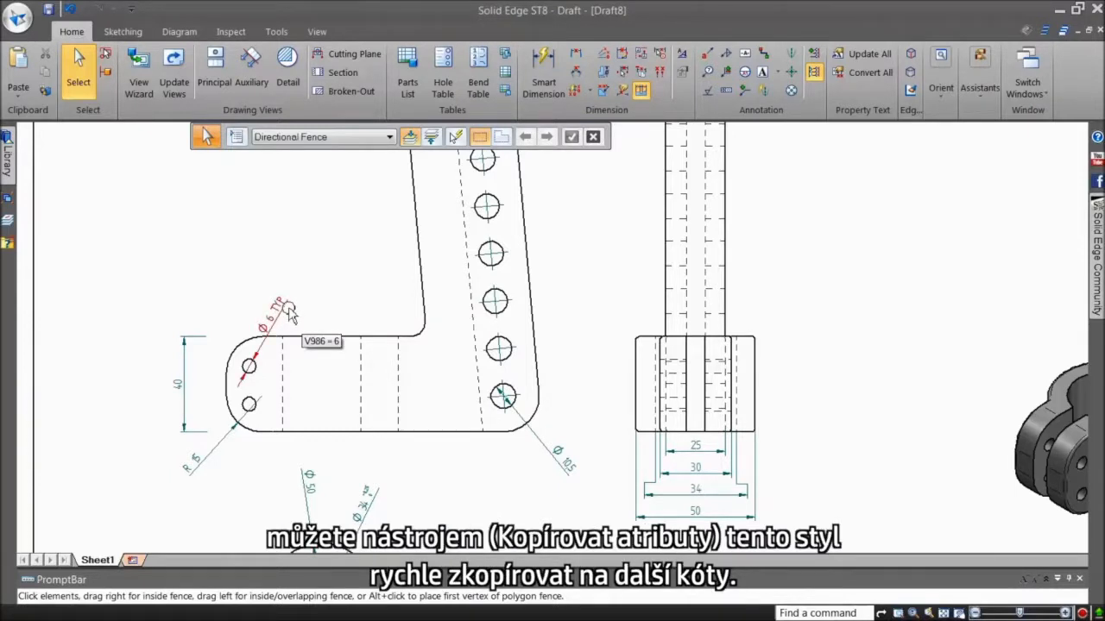
mouse_move(639, 73)
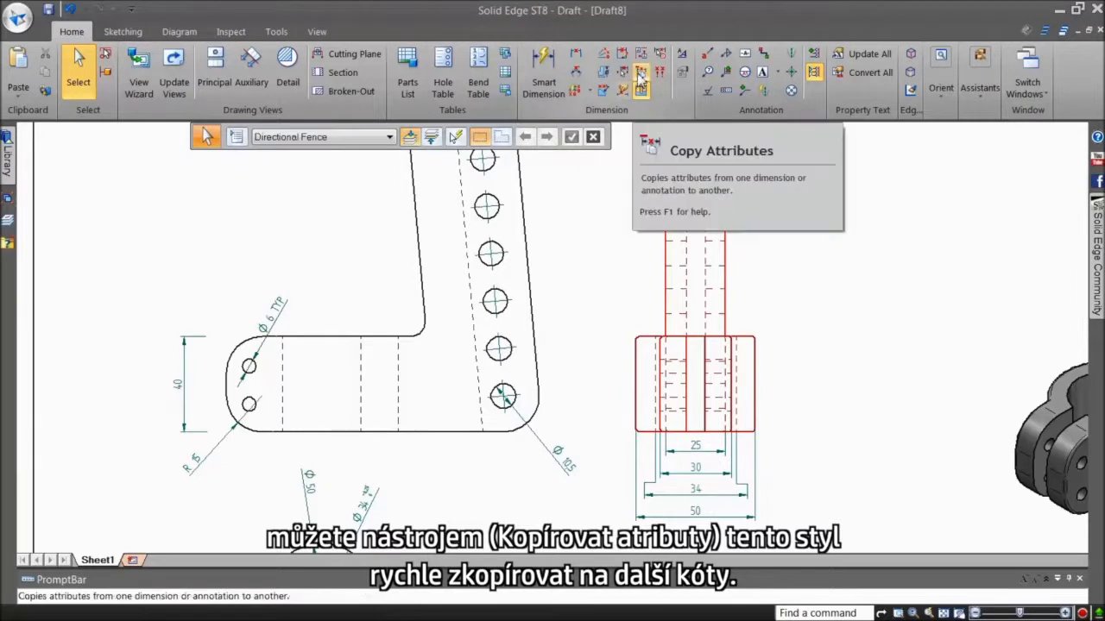
left_click(638, 72)
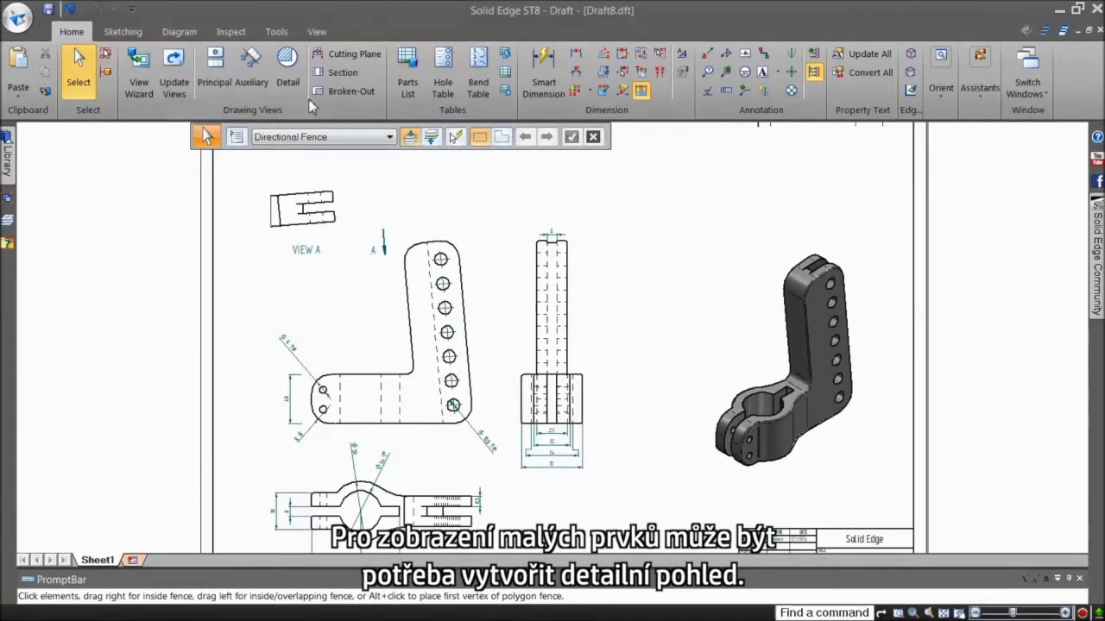
Create Detail B of the rounded two-hole end and move a dimension from the main view onto it
left_click(287, 71)
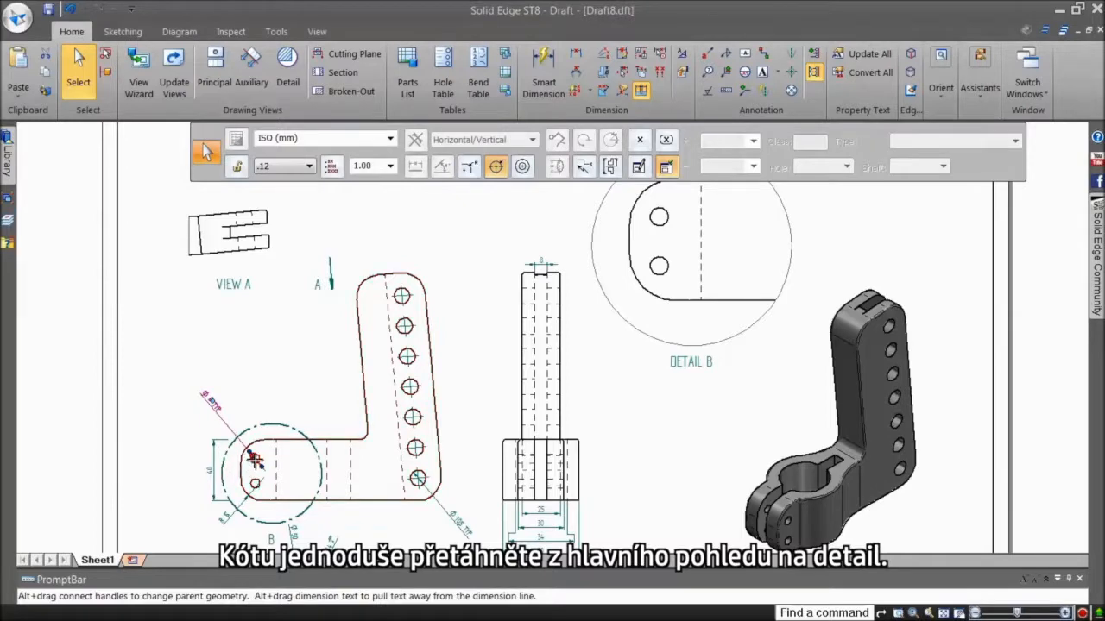
left_click_drag(250, 457, 652, 228)
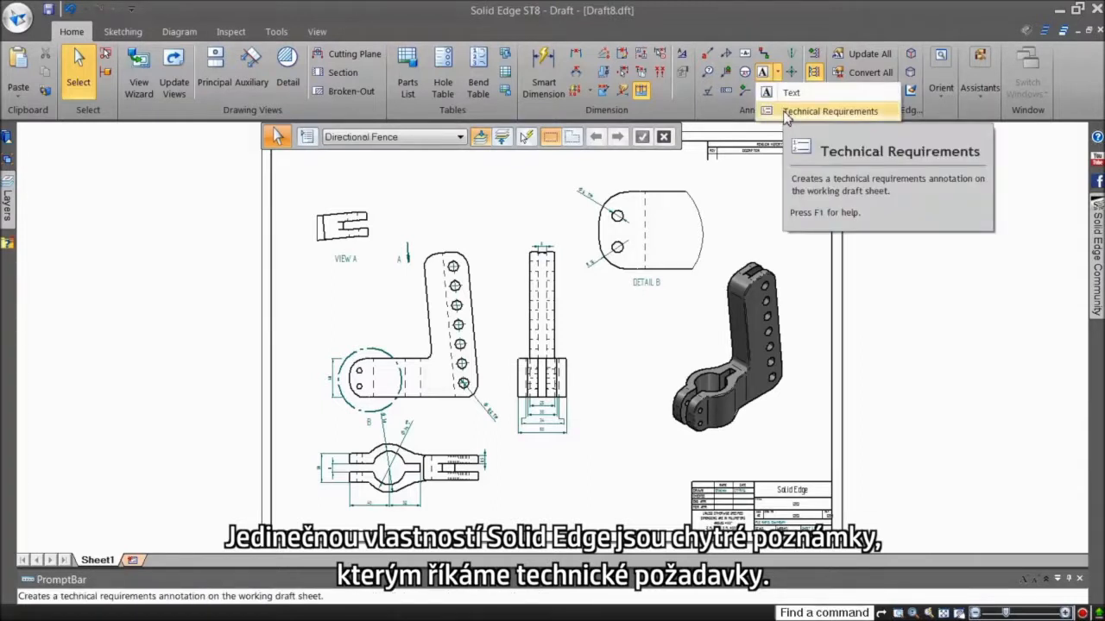
Enter the technical requirement 'All dimensions are in mm.' into the numbered notes list and finish it
left_click(832, 110)
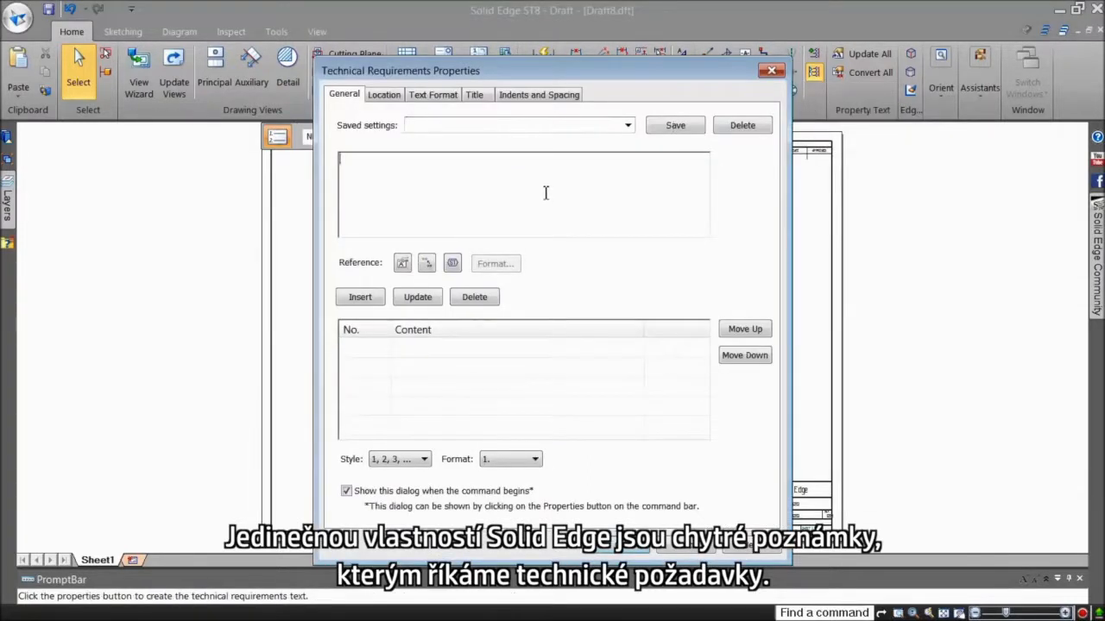
type("All dimensions")
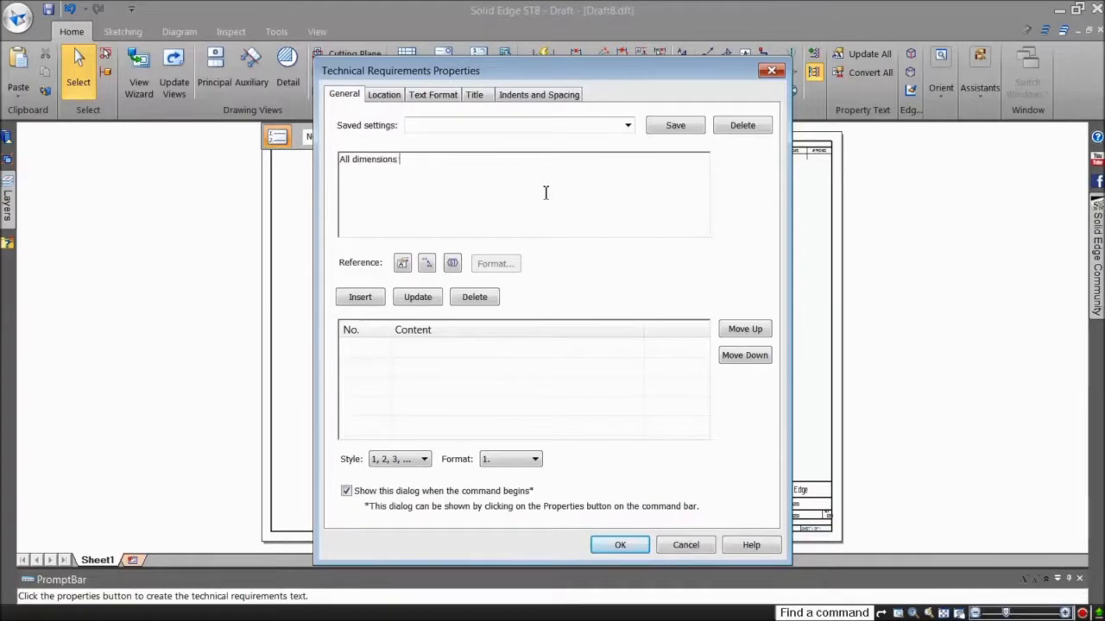
type("are in mm.")
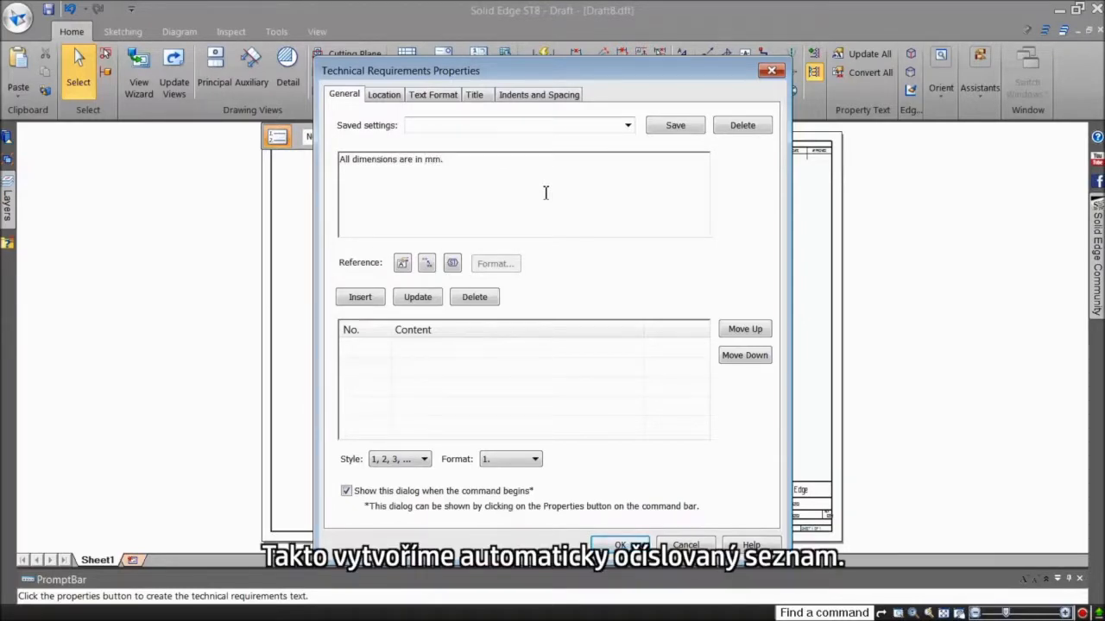
left_click(359, 297)
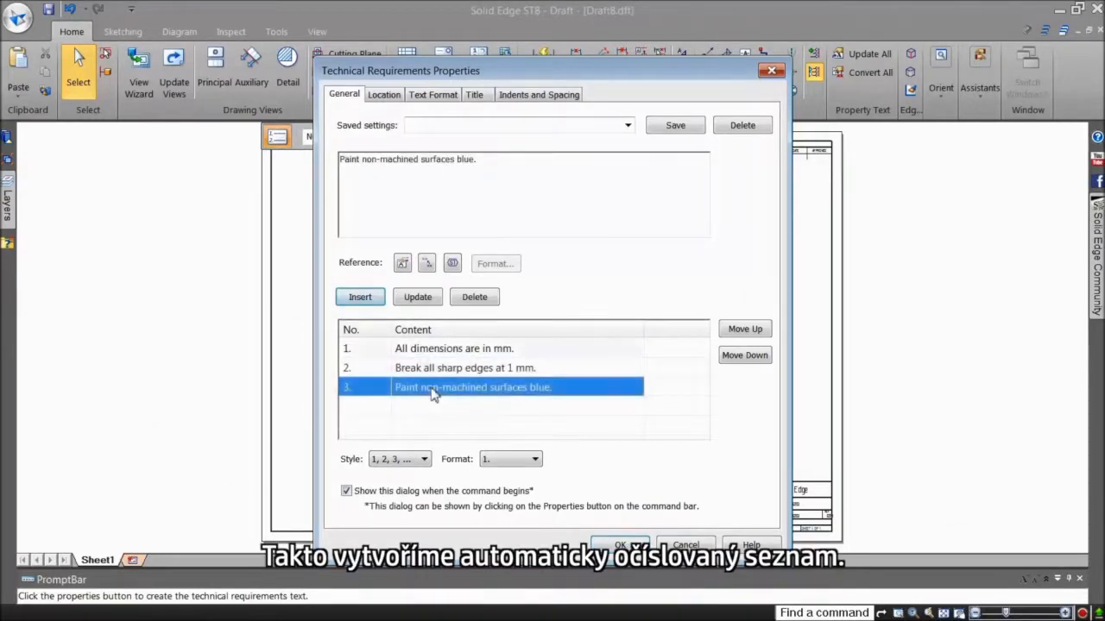
left_click(621, 545)
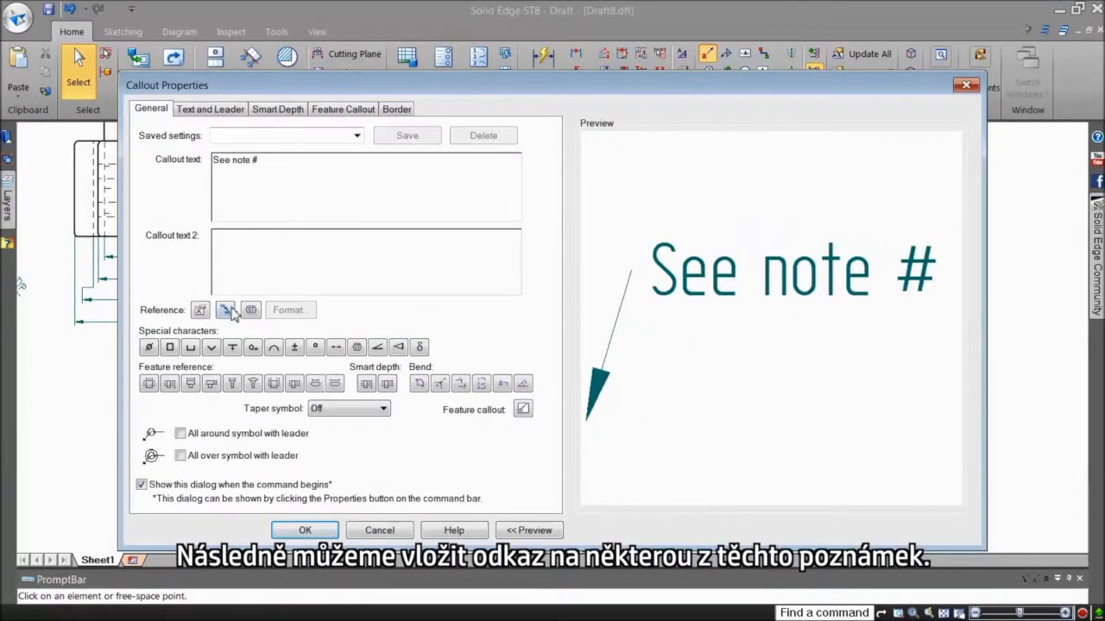
Make the callout read 'See note #' referencing a note, then reorder the list with the paint note second
left_click(225, 310)
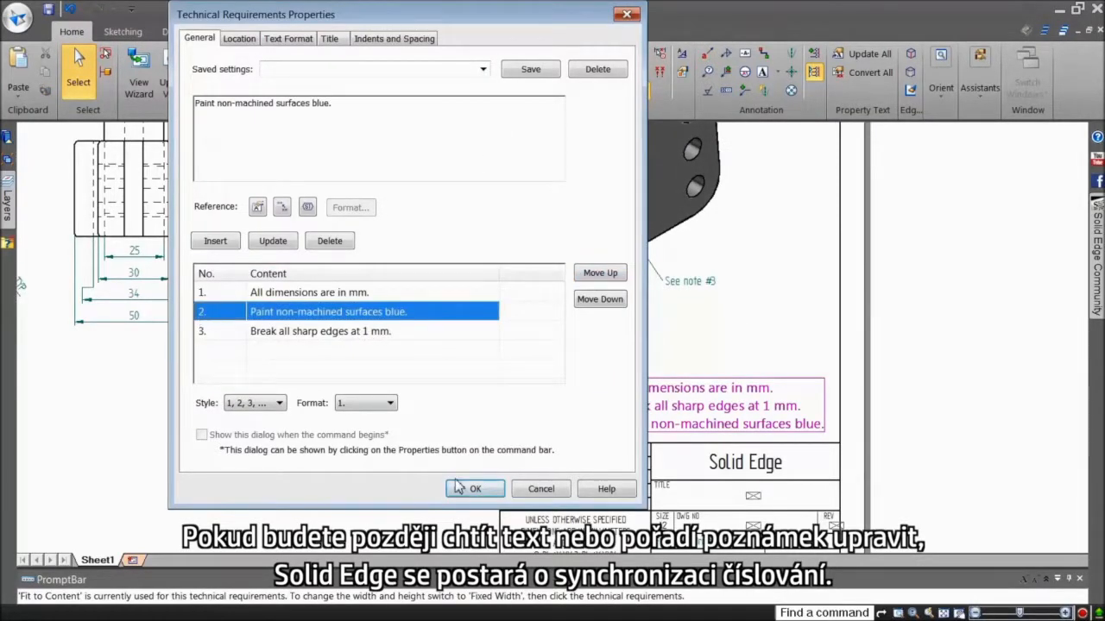
left_click(475, 489)
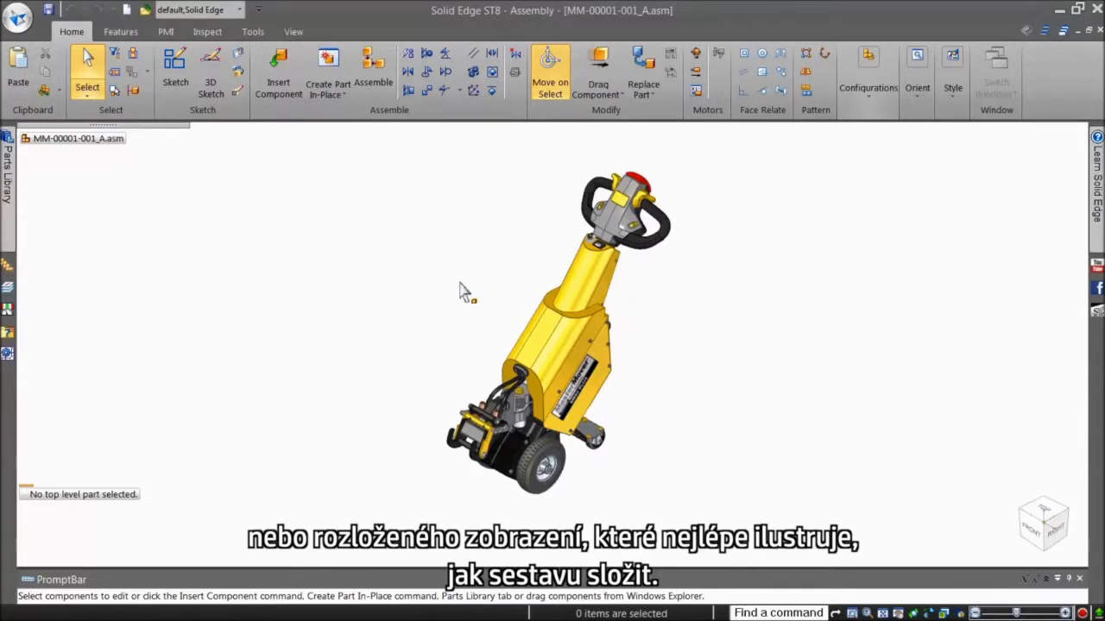
Explode the plate and bolts assembly and save it as a new display configuration
left_click(238, 10)
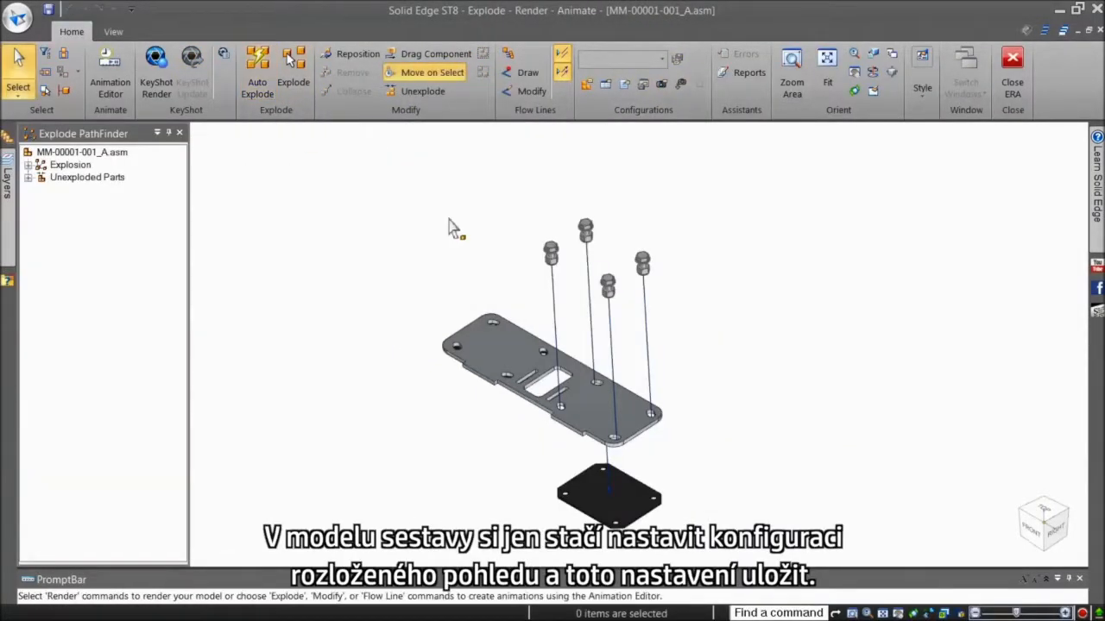
left_click(587, 83)
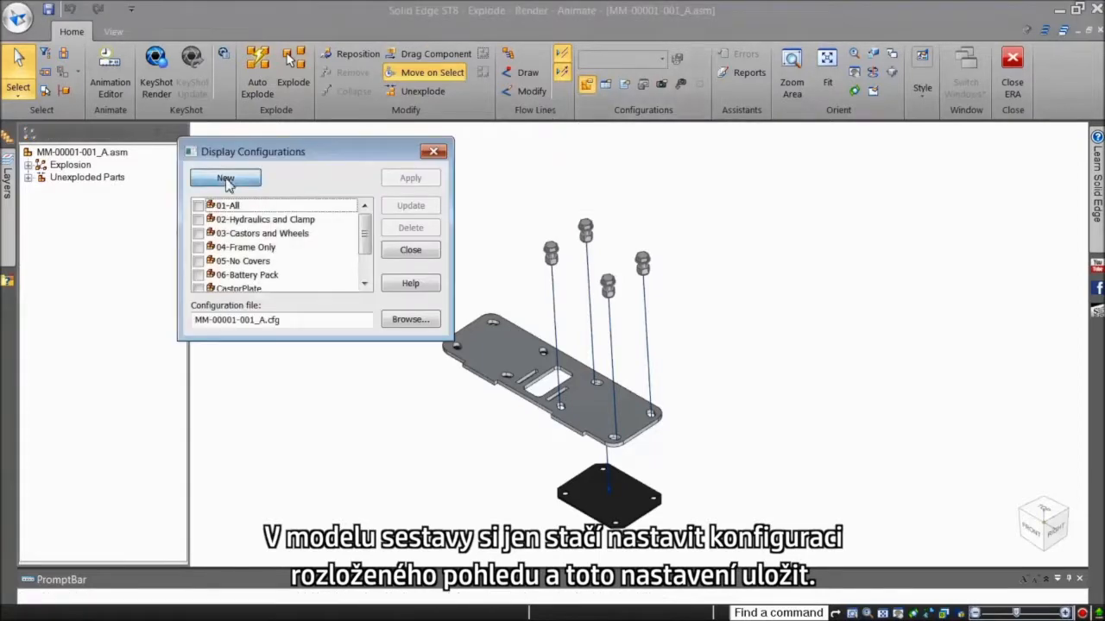
left_click(224, 178)
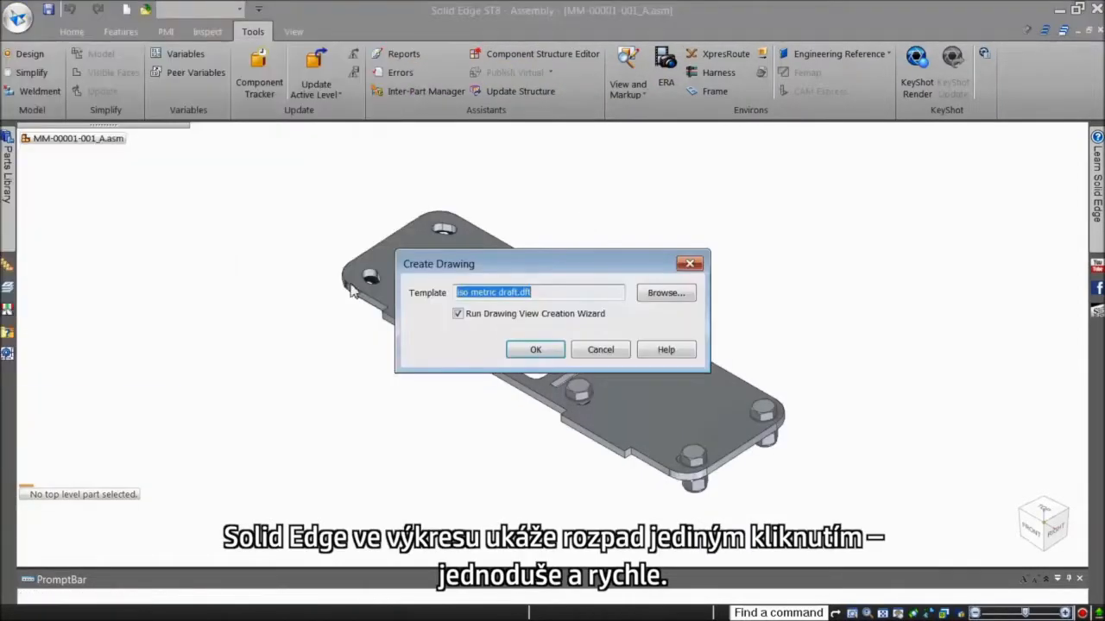
Create the assembly drawing with the exploded view, then place a parts list with item balloons
left_click(535, 349)
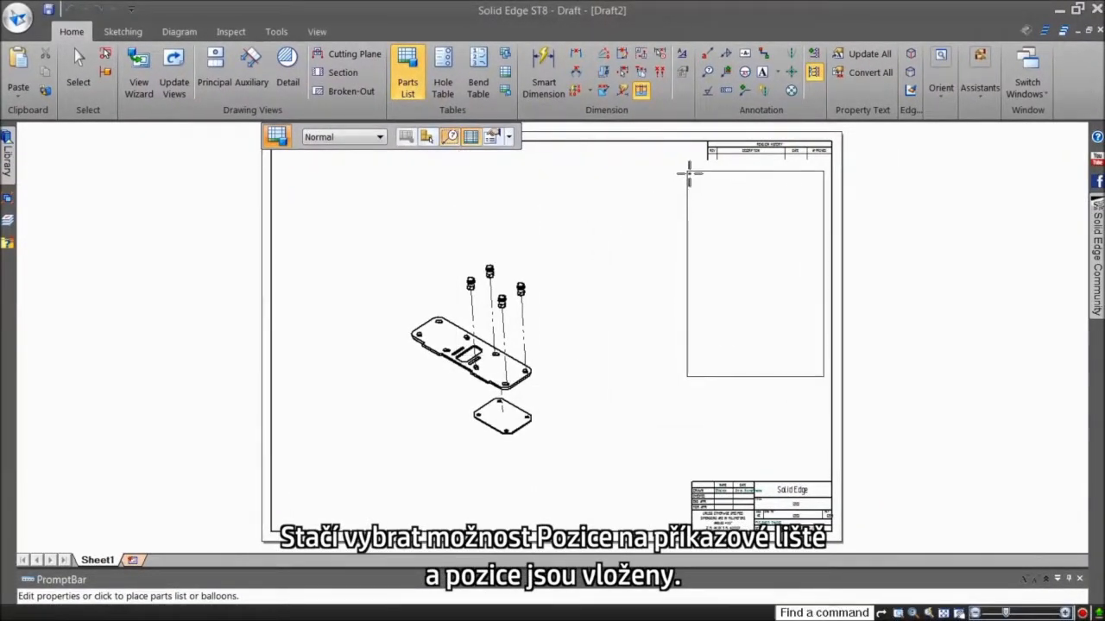
left_click(407, 73)
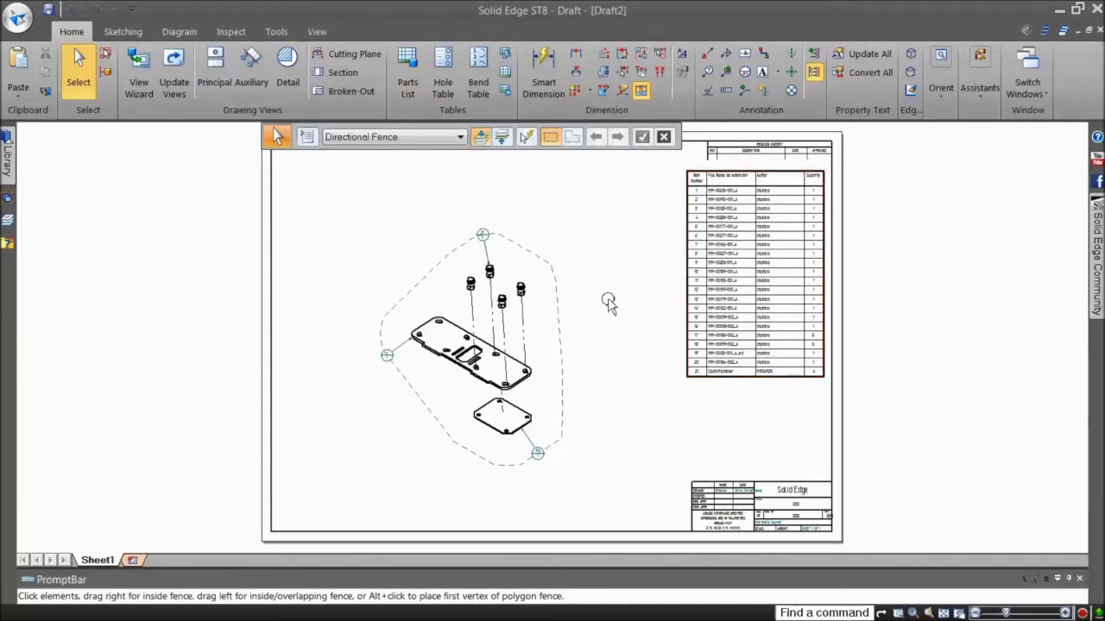